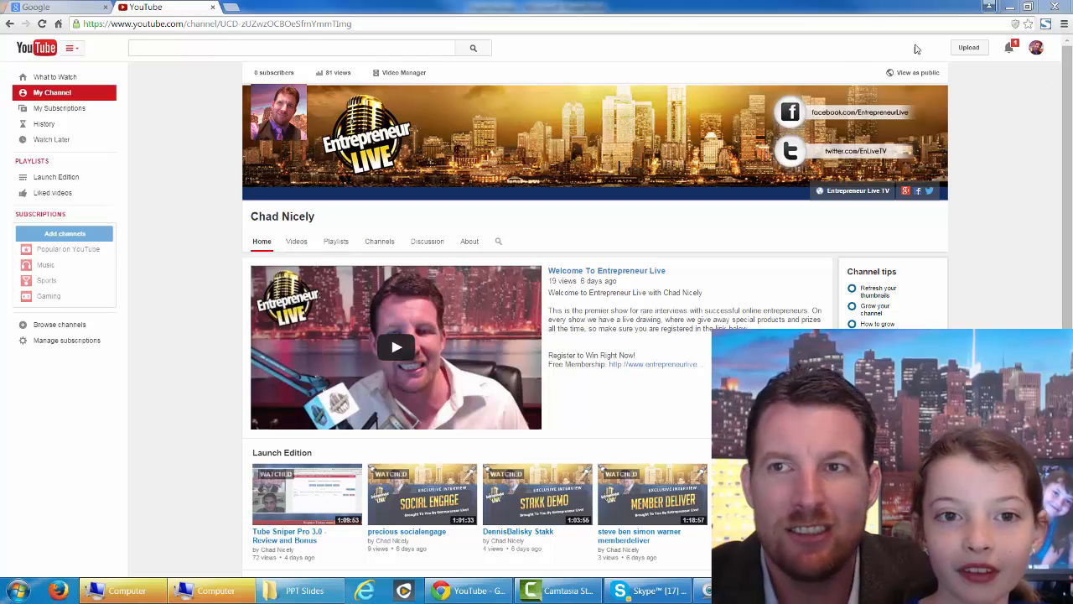
# Switch the YouTube account to Katatula from the avatar account switcher.
pyautogui.click(1037, 46)
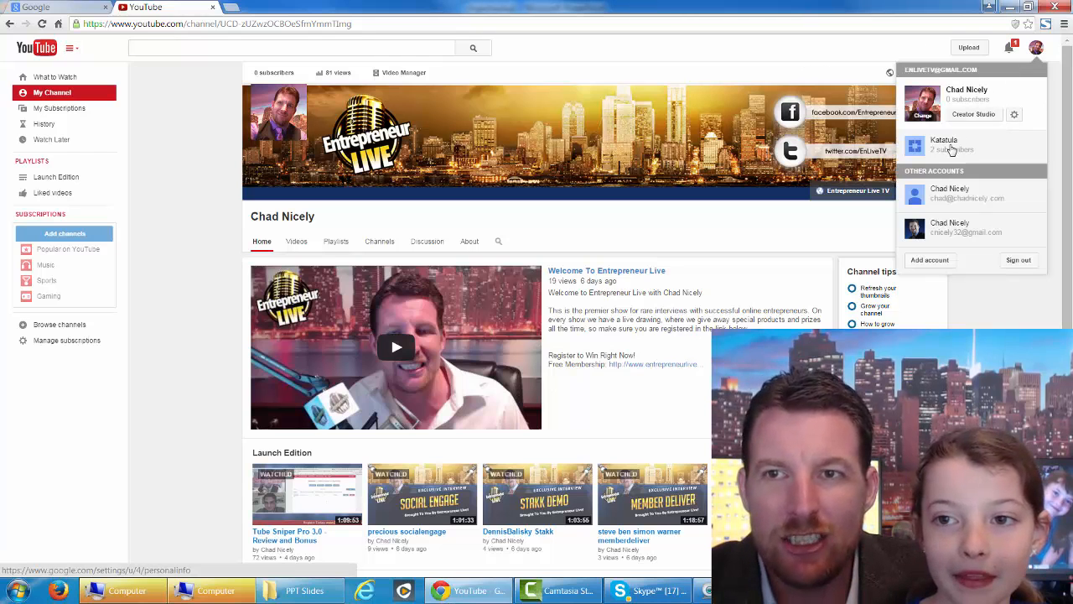
pyautogui.click(944, 144)
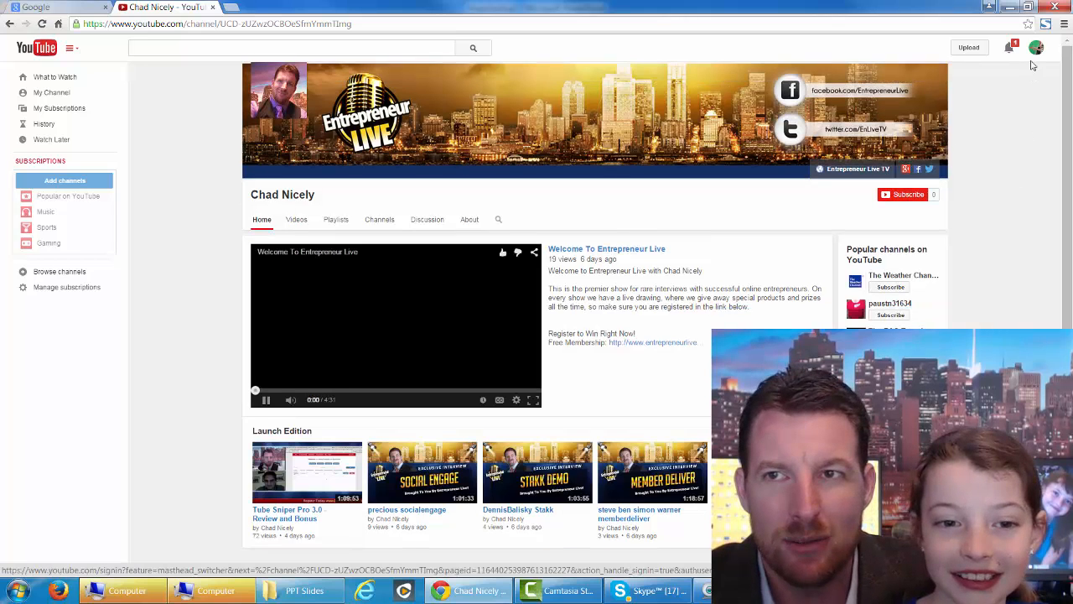
pyautogui.click(1036, 47)
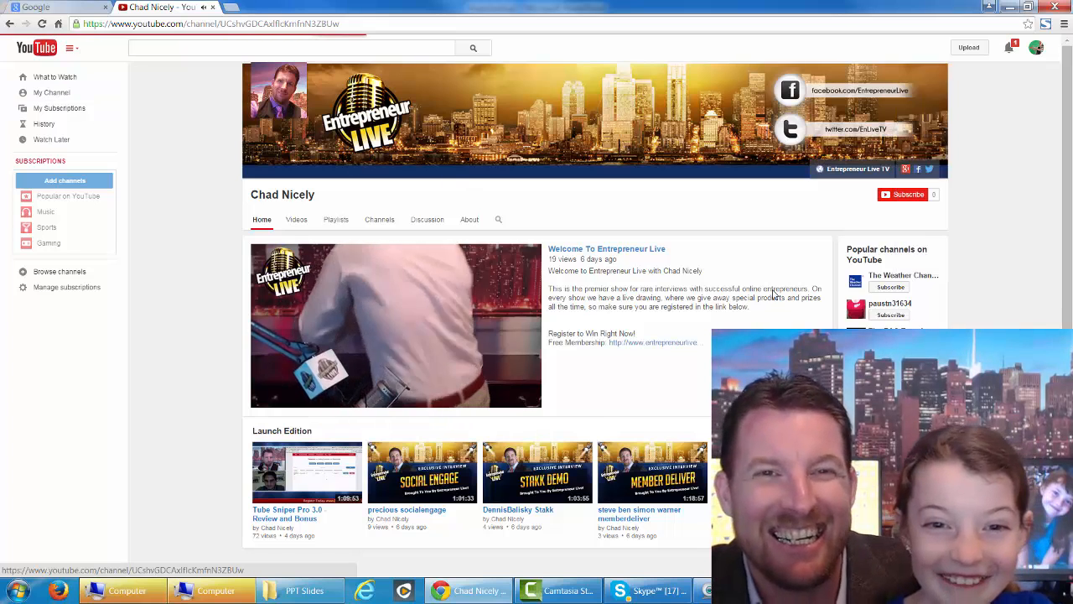
# Go to My Channel to load the Katatula channel home page.
pyautogui.click(52, 93)
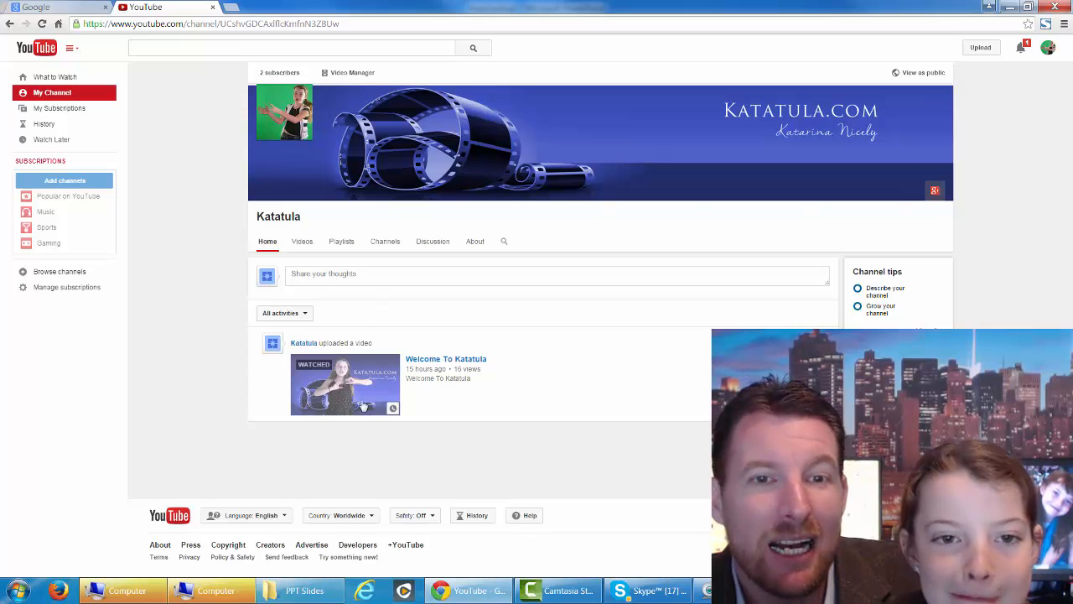
# Play the Welcome To Katatula video, then open the avatar menu to switch back.
pyautogui.click(345, 384)
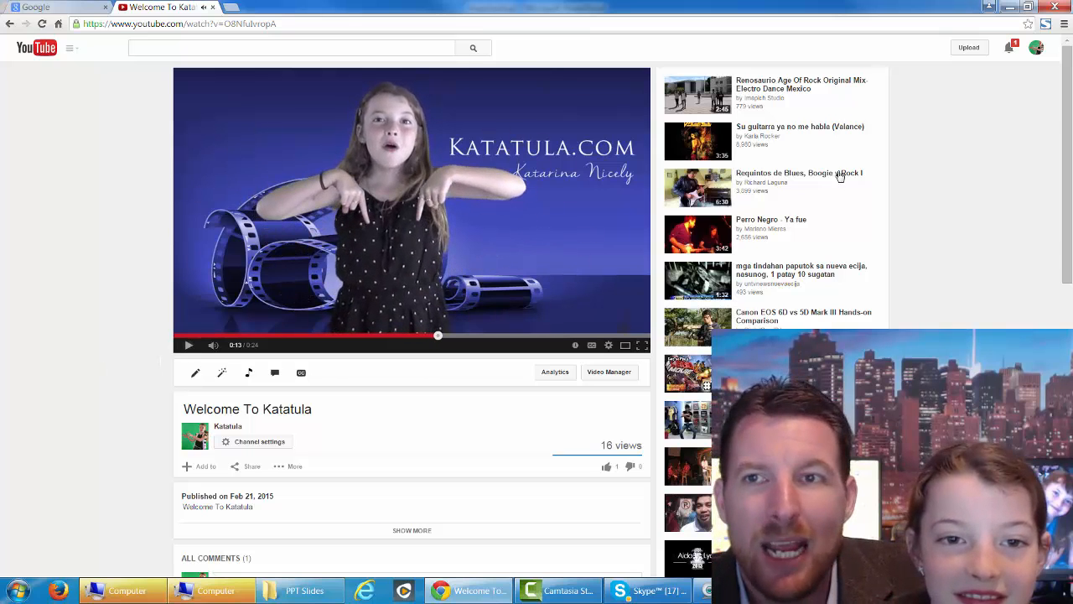
pyautogui.click(1037, 47)
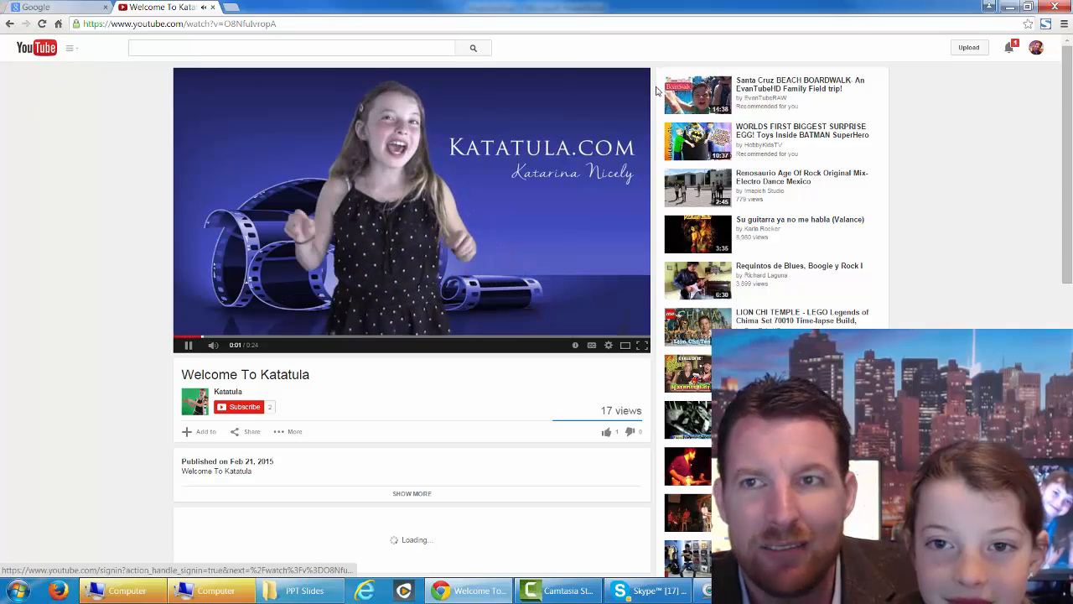
# Open the Chad Nicely channel from the guide menu, then play and pause its trailer.
pyautogui.click(71, 47)
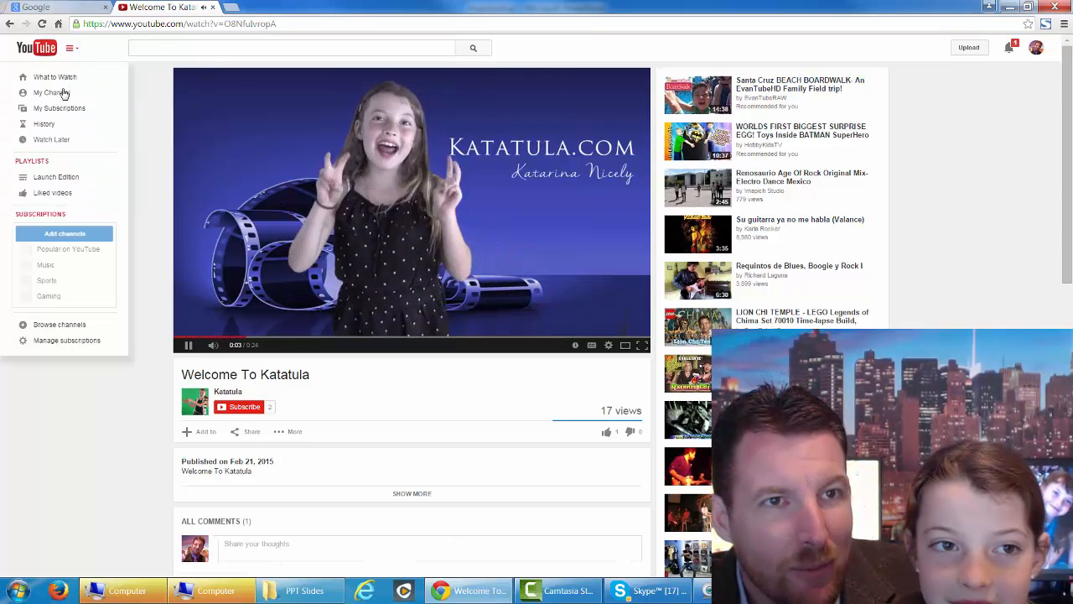
pyautogui.click(48, 92)
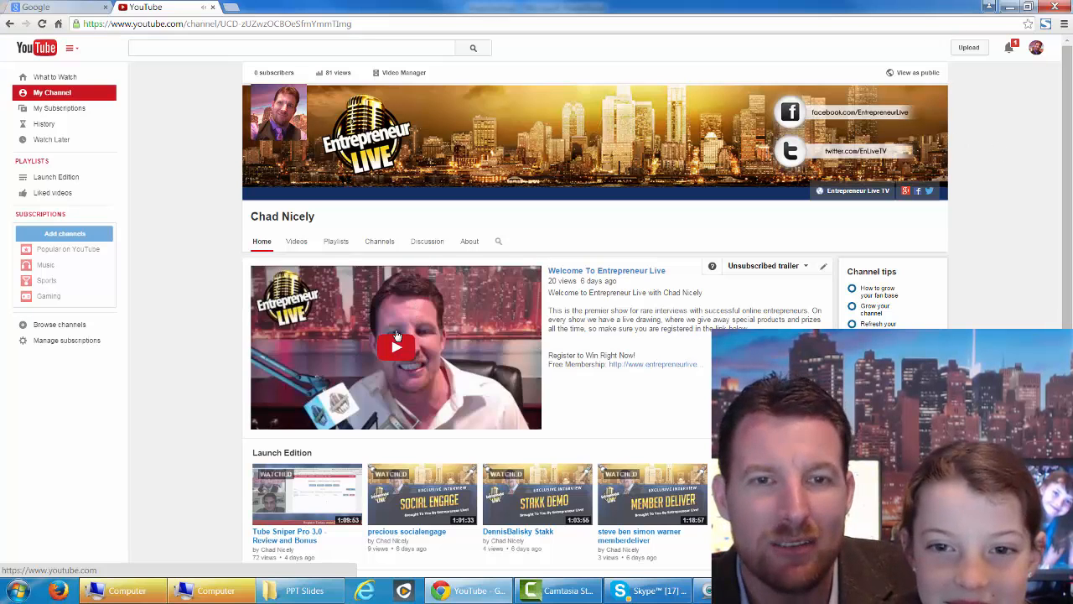
pyautogui.click(396, 346)
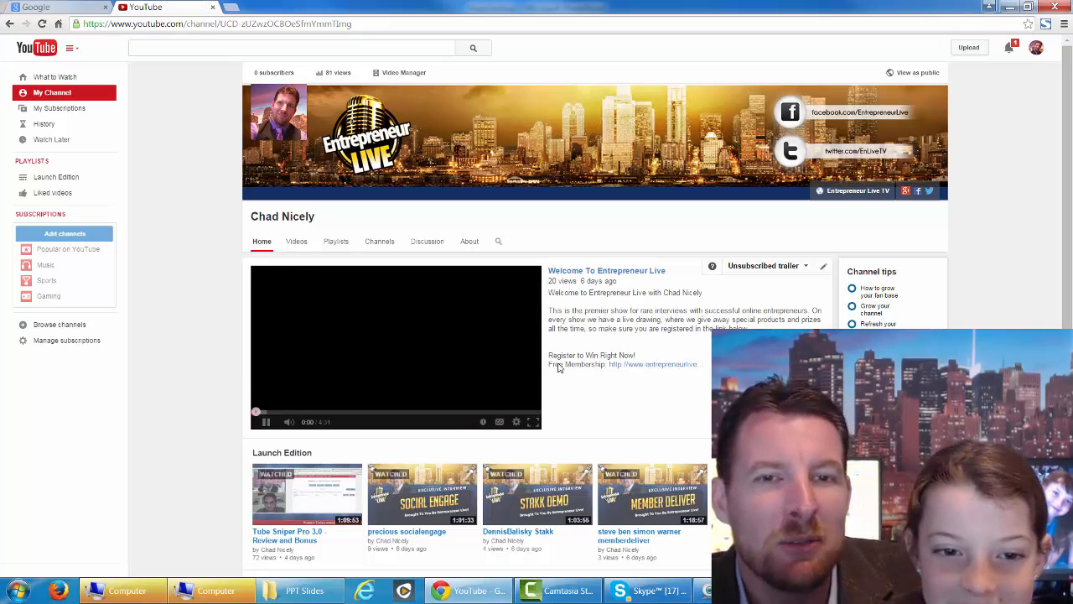
pyautogui.click(266, 422)
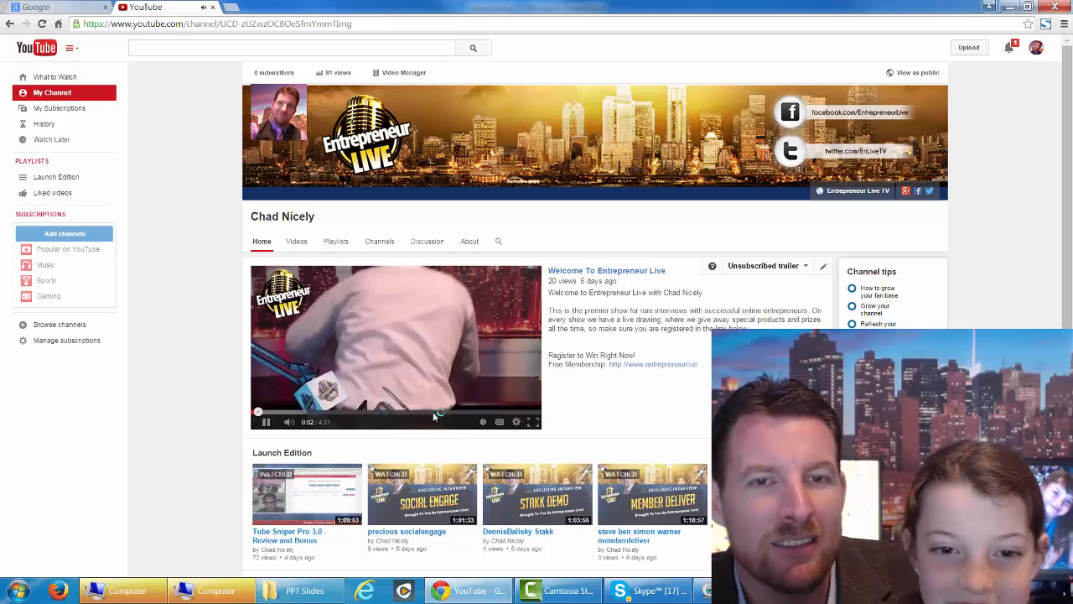
pyautogui.click(267, 421)
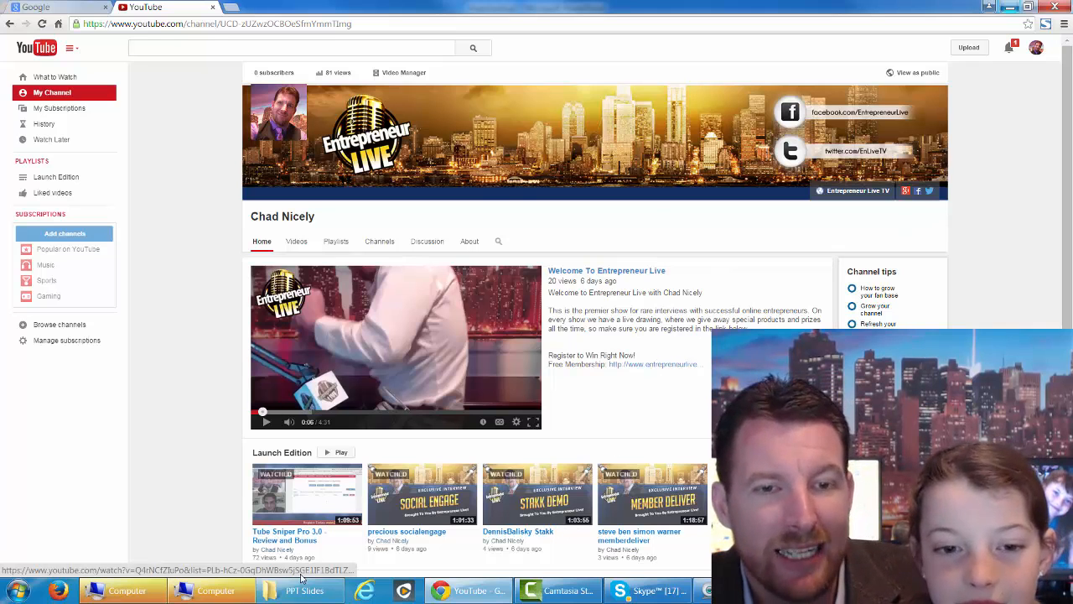
pyautogui.click(302, 590)
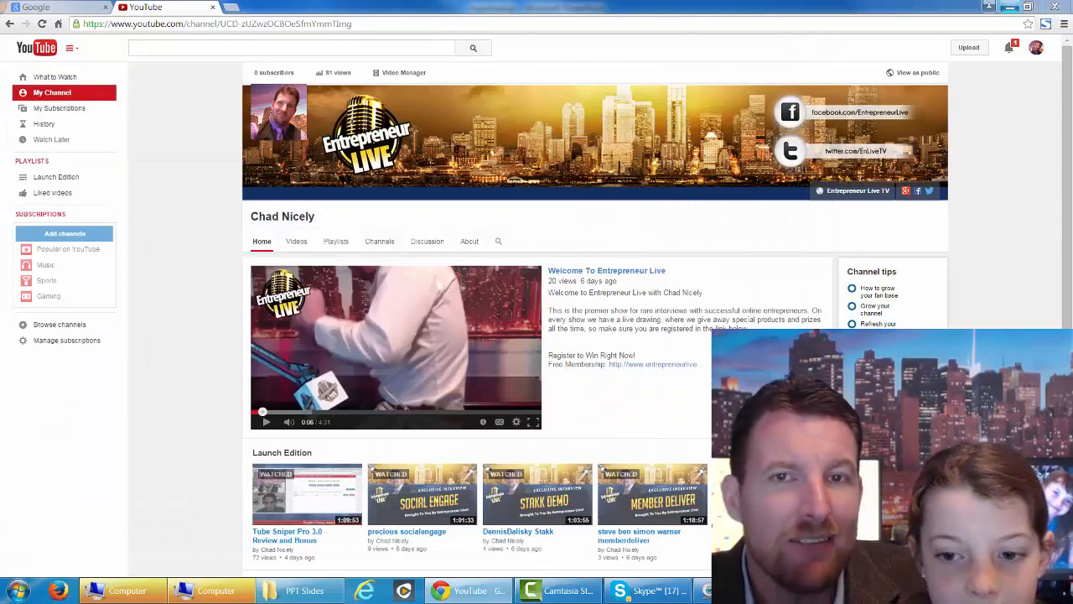
# Show slide 3 of the mypcbackup deck, about laptop theft every 53 seconds.
pyautogui.click(298, 590)
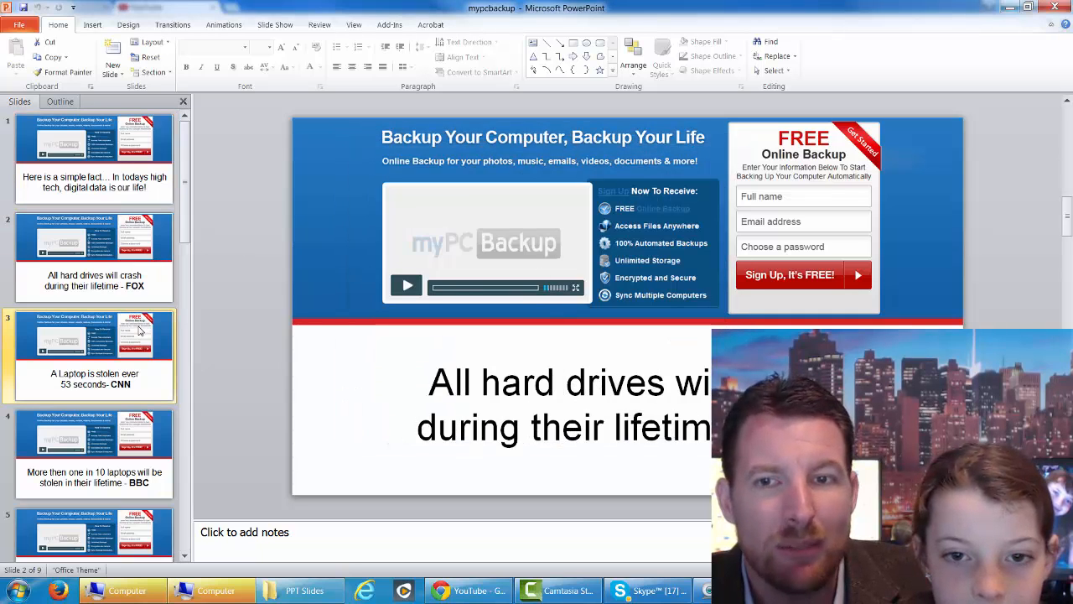
pyautogui.click(94, 352)
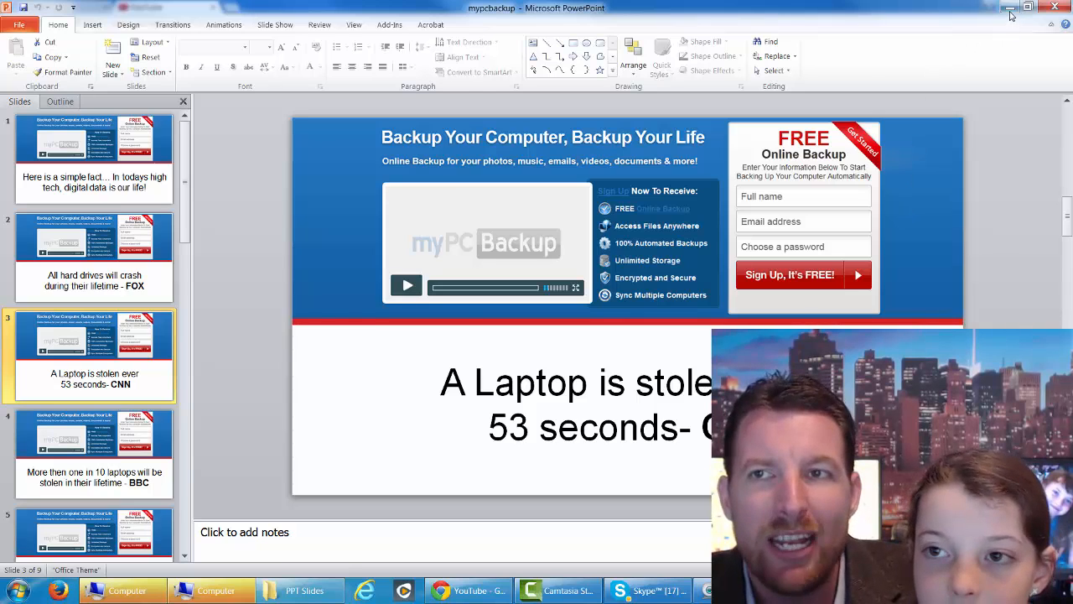
# Minimize PowerPoint and bring the PPT Slides template folder over YouTube.
pyautogui.click(468, 590)
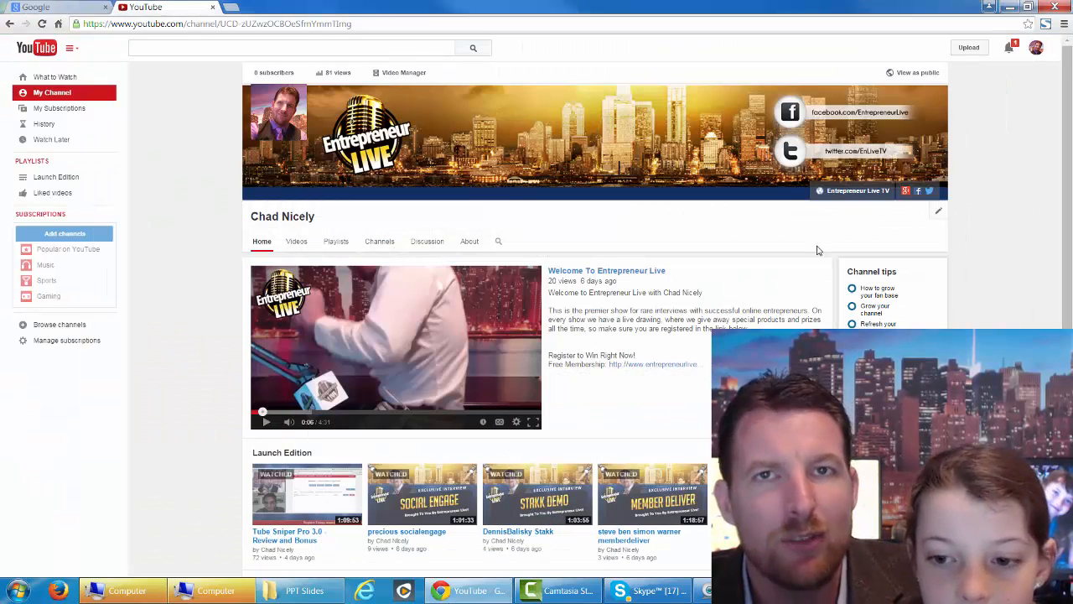
pyautogui.moveTo(825, 229)
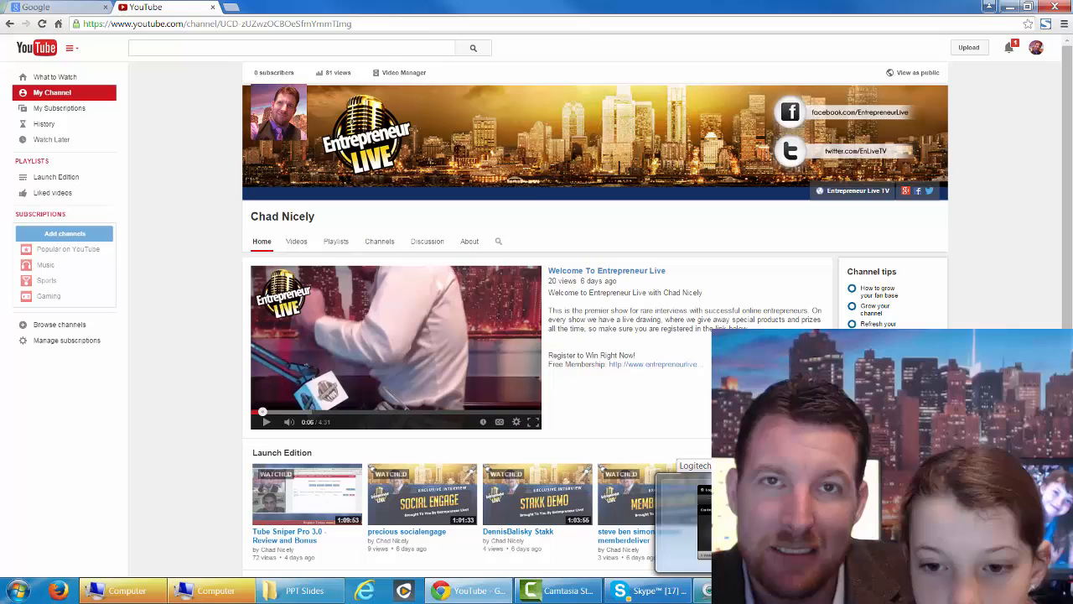
pyautogui.click(299, 590)
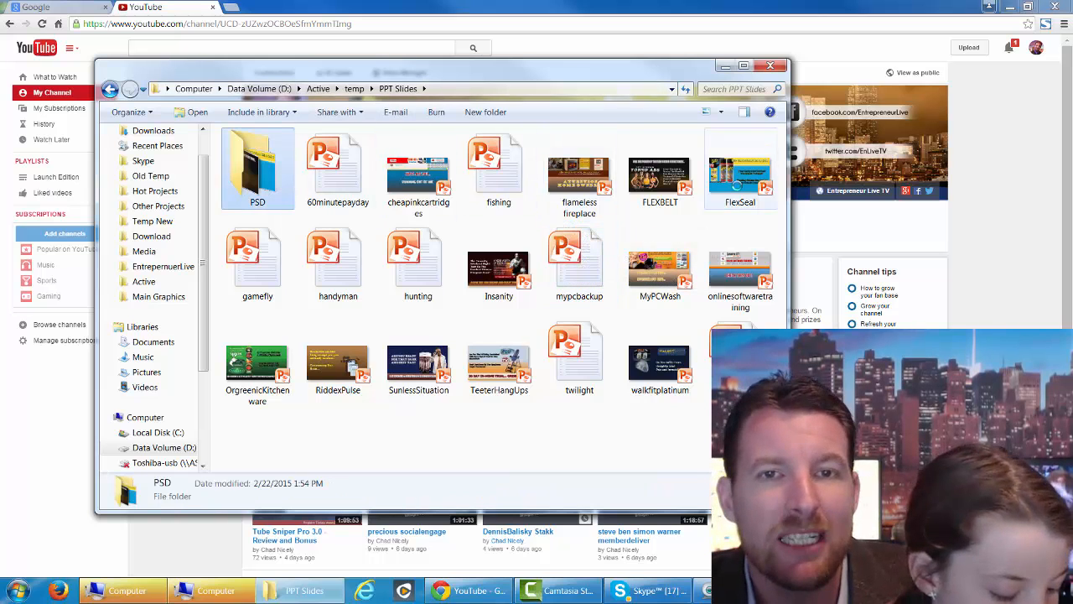
# Open the PSD subfolder holding 20 background image templates.
pyautogui.doubleClick(257, 167)
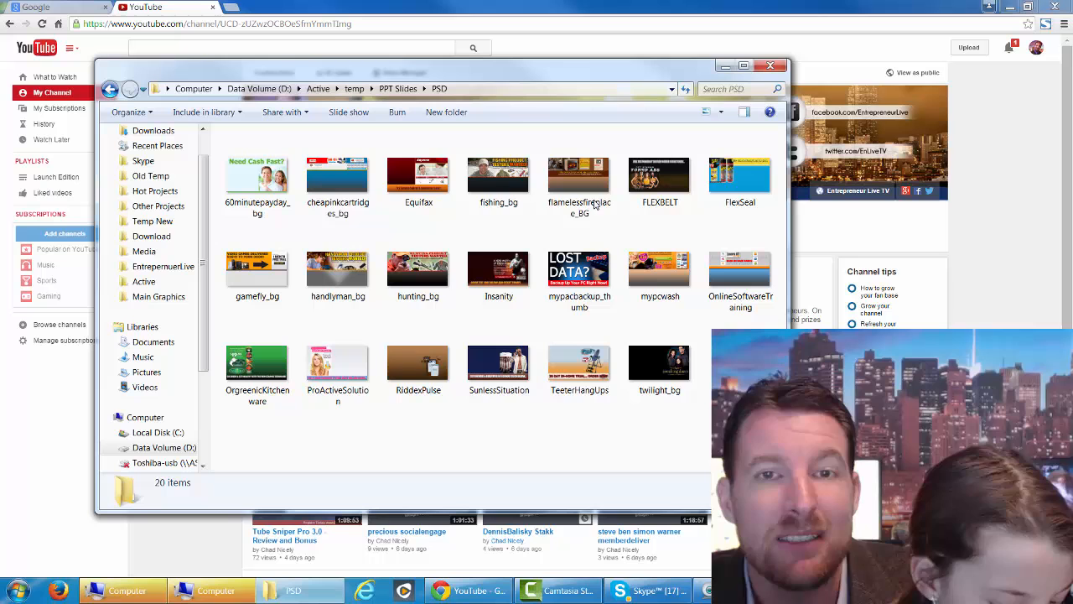
pyautogui.moveTo(595, 268)
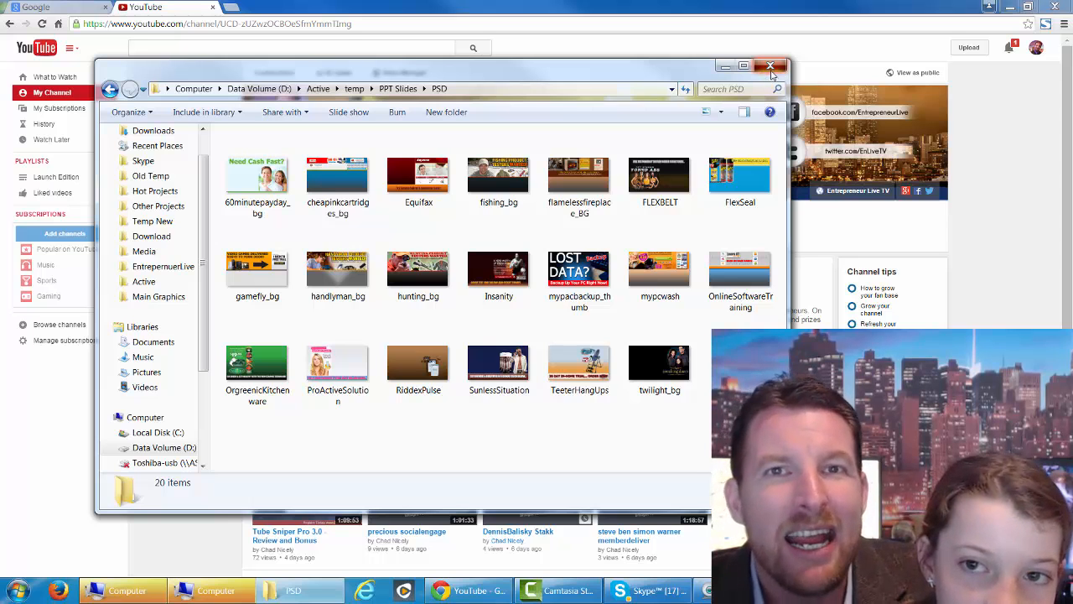
# Close the PSD folder window, leaving the Chad Nicely channel page showing.
pyautogui.click(770, 66)
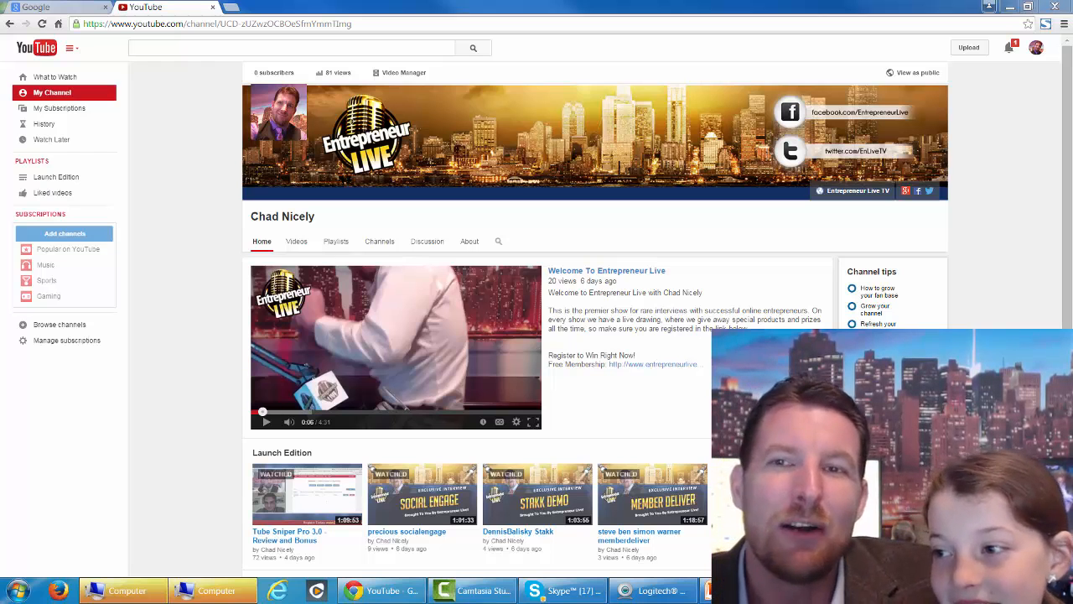
pyautogui.moveTo(58, 107)
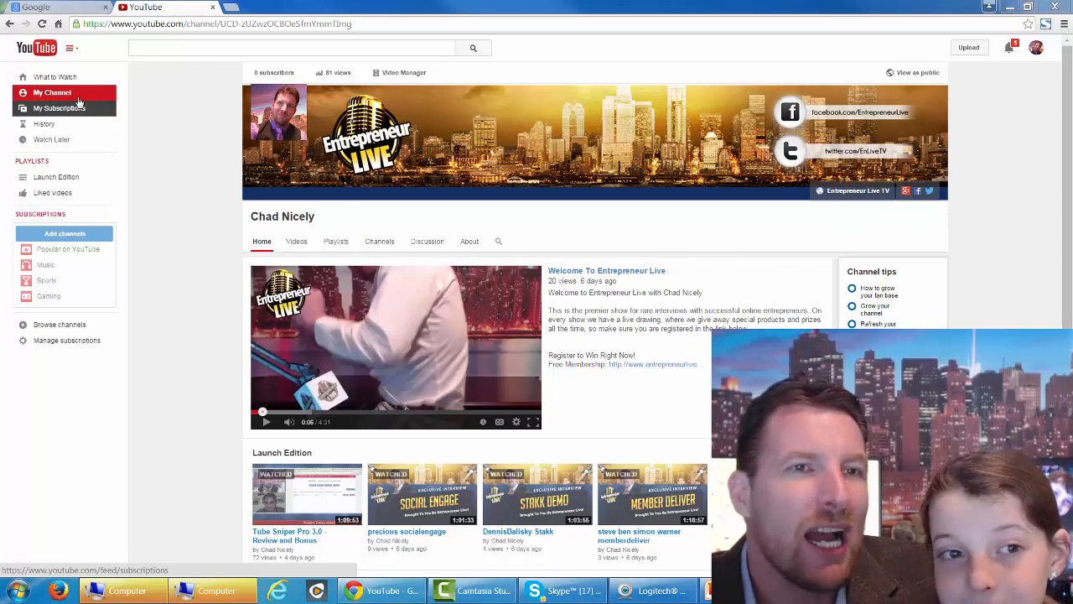